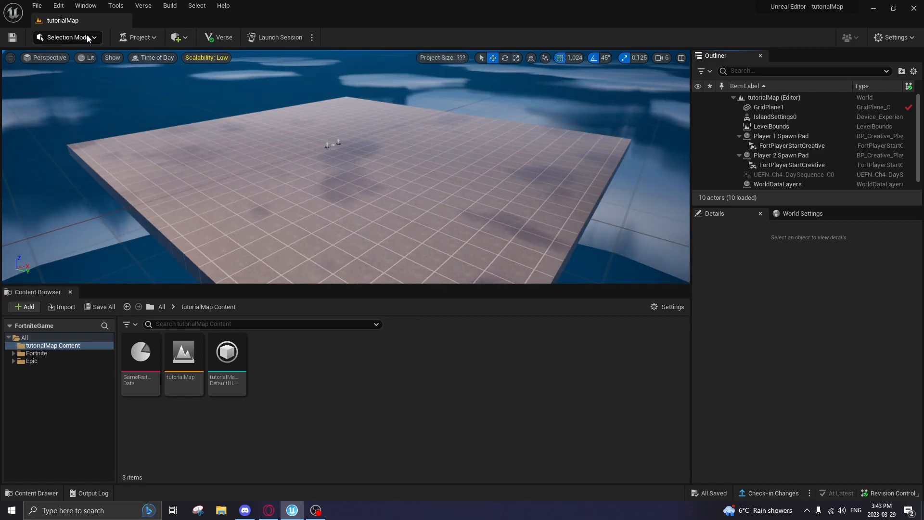
# Step: Enter Landscape mode and keep the new landscape's section size at 63×63 quads
pyautogui.click(66, 37)
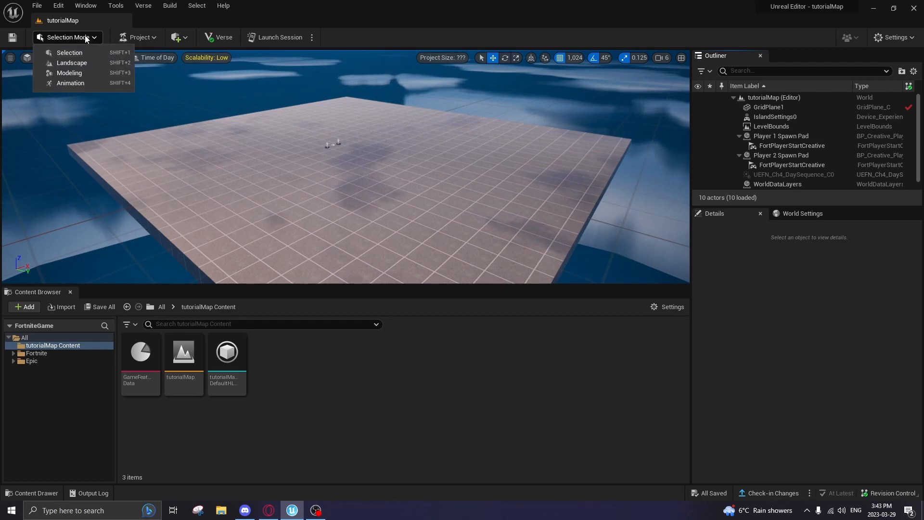
pyautogui.moveTo(68, 73)
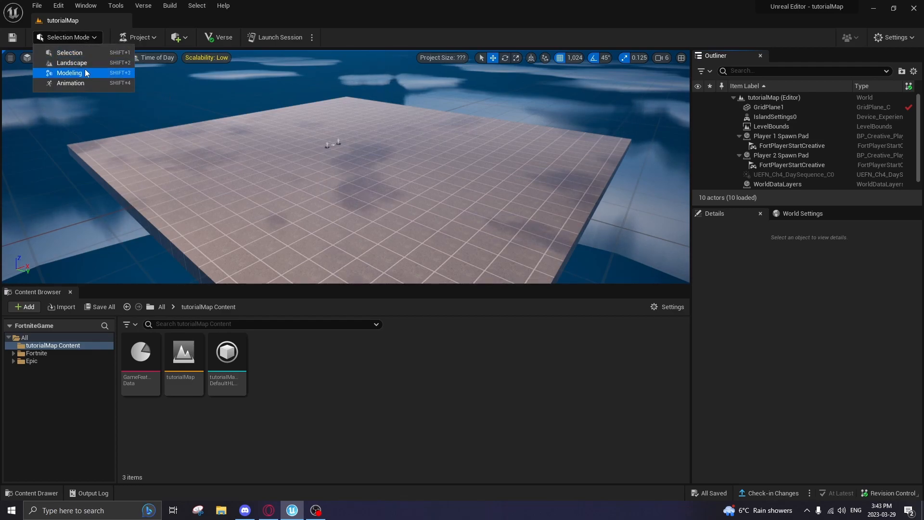
pyautogui.click(72, 62)
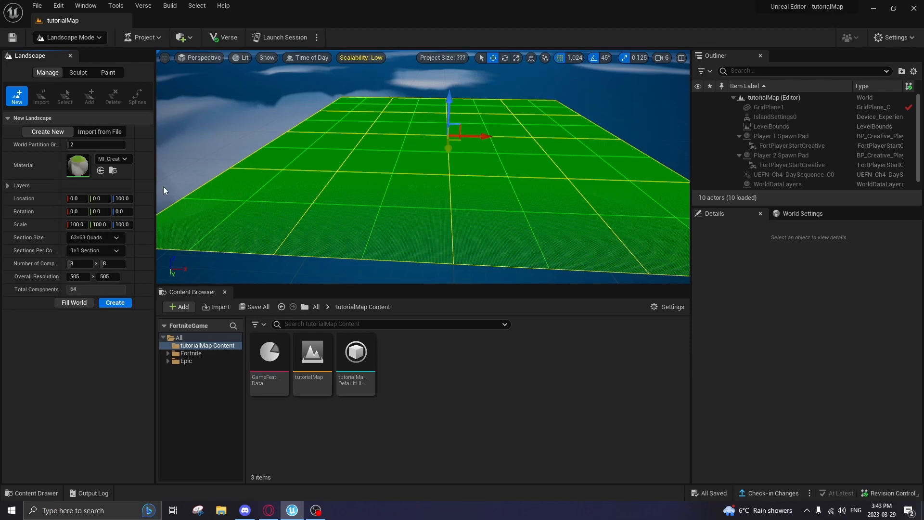
pyautogui.moveTo(211, 178)
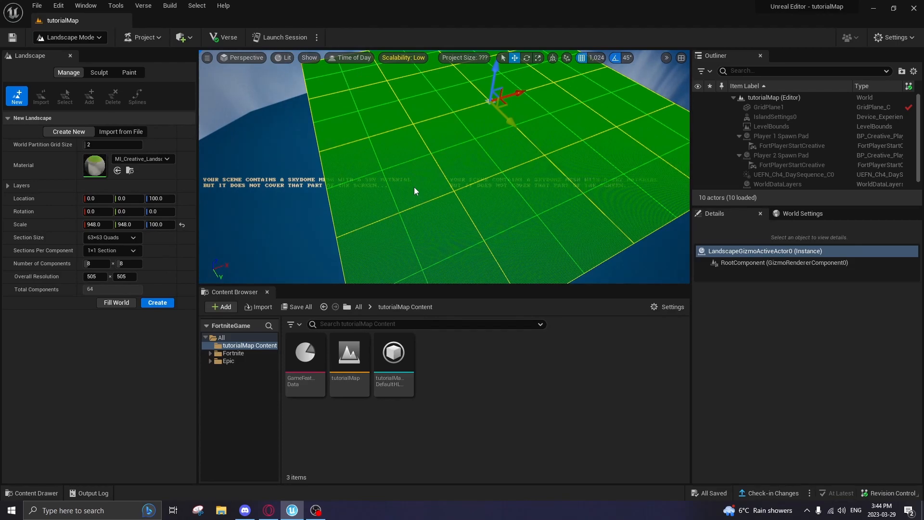
pyautogui.moveTo(388, 193)
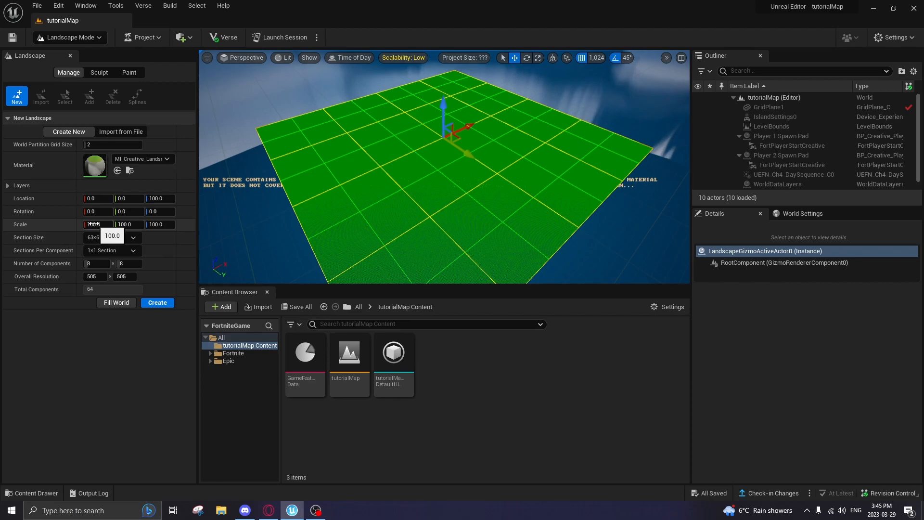
pyautogui.click(133, 237)
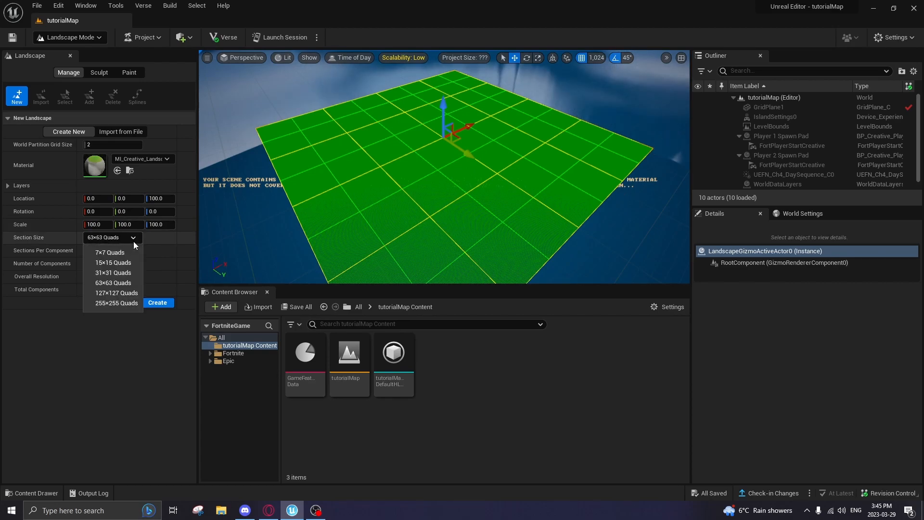
pyautogui.click(112, 282)
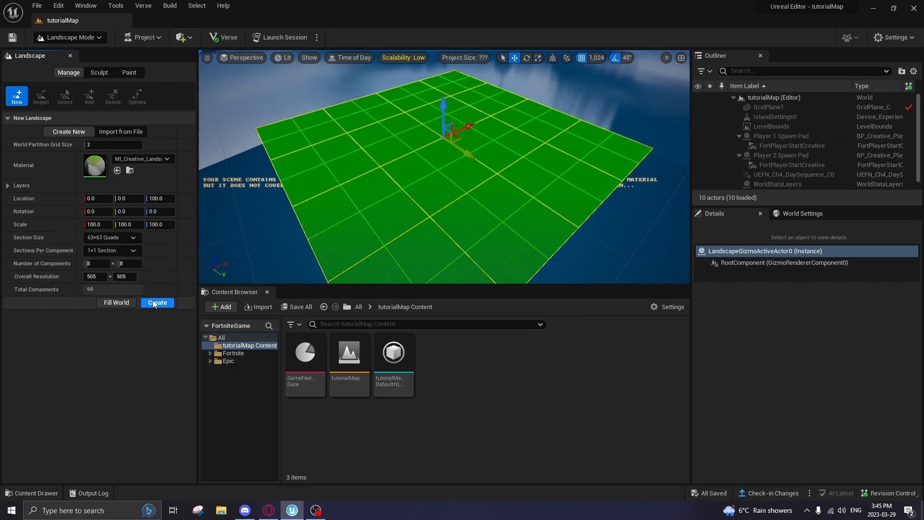
# Step: Create the landscape, sculpt a rocky peak with a larger brush, and set Erase strength to 0.2
pyautogui.click(157, 302)
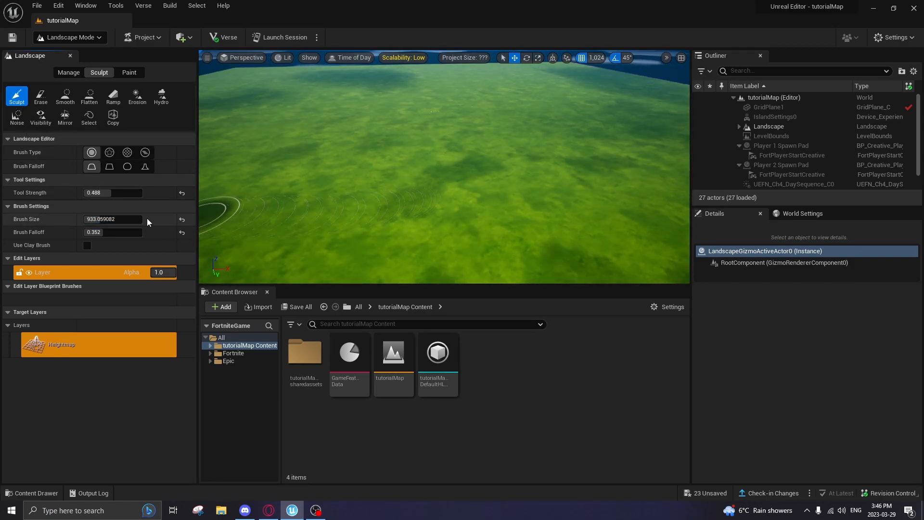
pyautogui.tripleClick(112, 218)
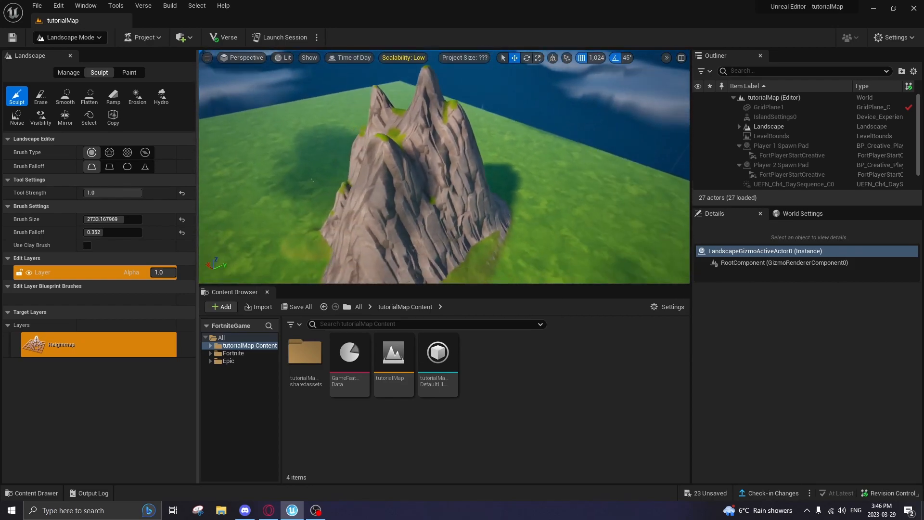
pyautogui.click(65, 97)
pyautogui.write('0.2')
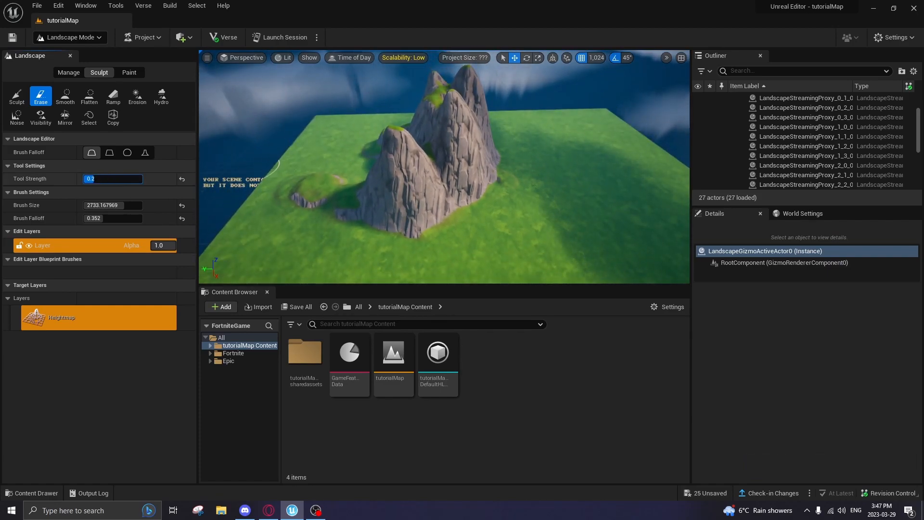
pyautogui.click(380, 140)
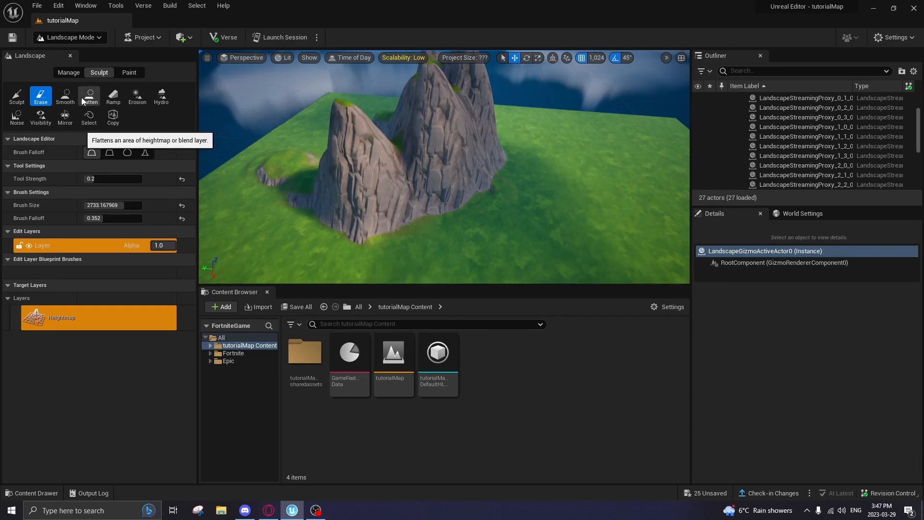
# Step: Flatten a plateau beside the mountains, smooth the rocky face, and build a narrower ramp down
pyautogui.click(89, 96)
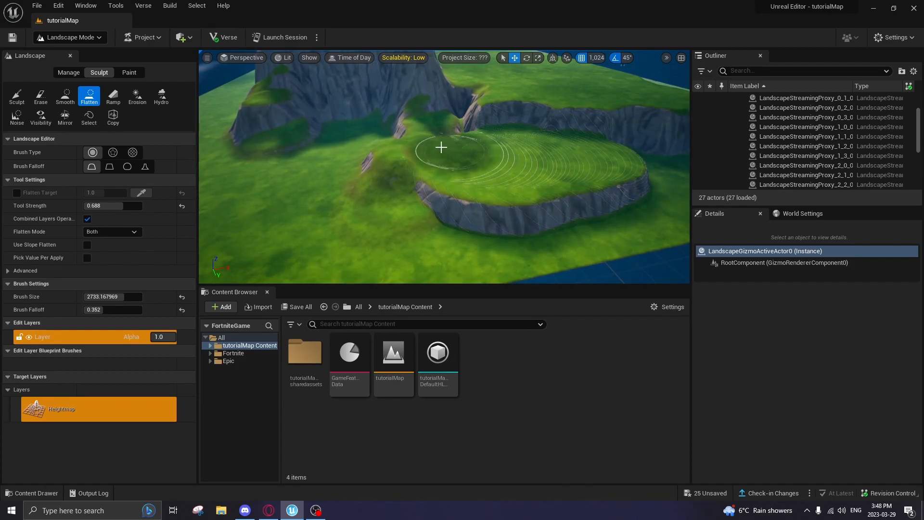
pyautogui.moveTo(440, 165); pyautogui.dragTo(385, 151)
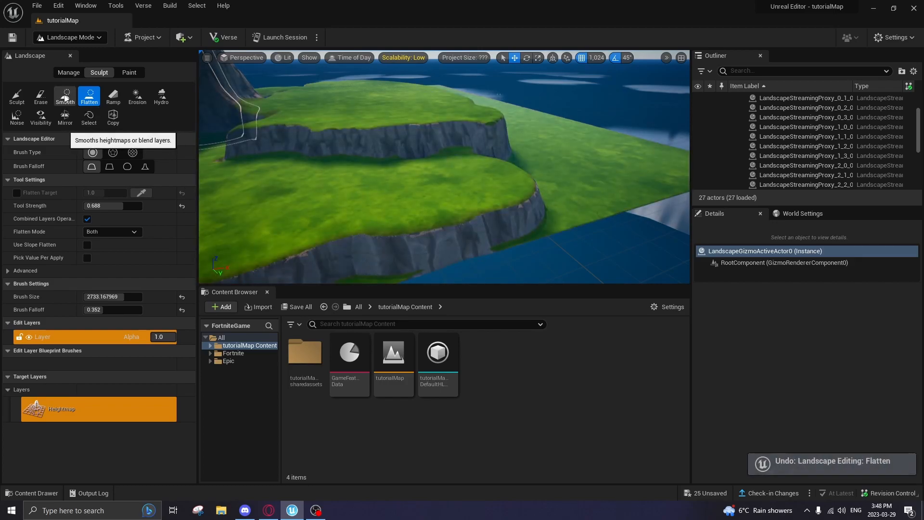
pyautogui.click(65, 96)
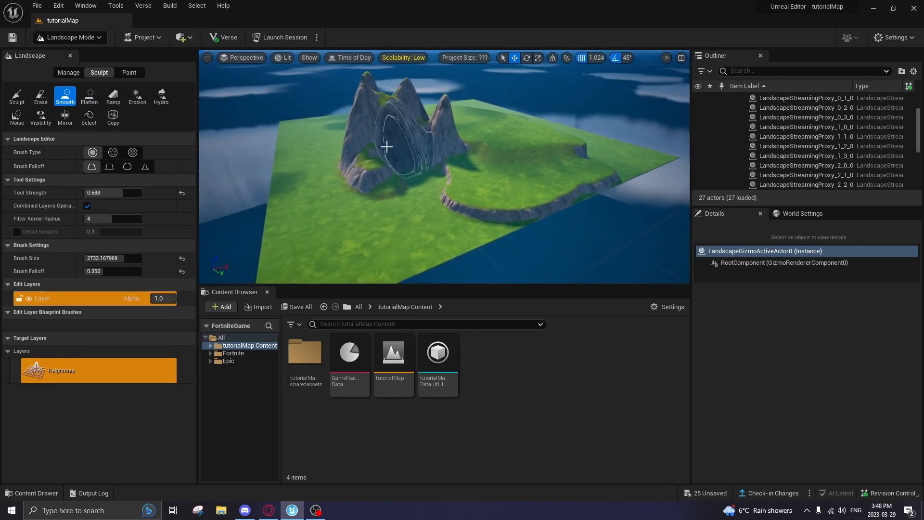
pyautogui.click(113, 95)
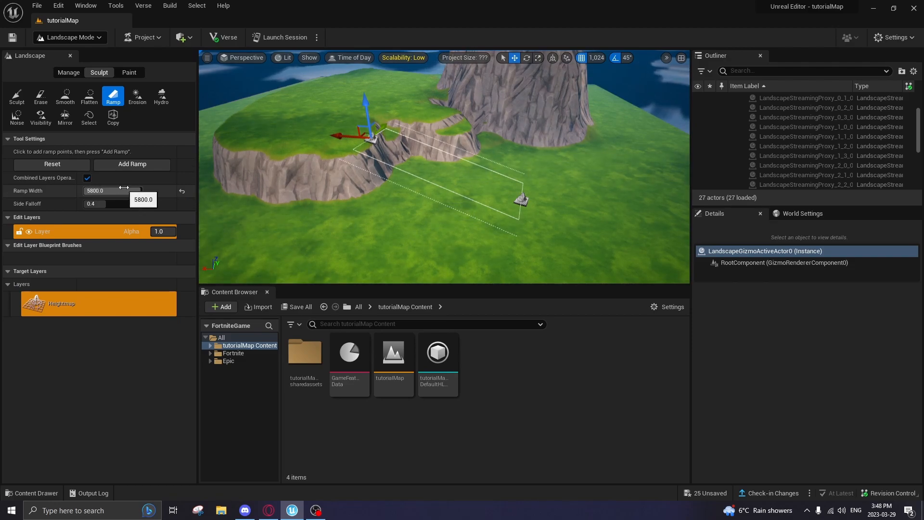
pyautogui.moveTo(118, 191); pyautogui.dragTo(113, 191)
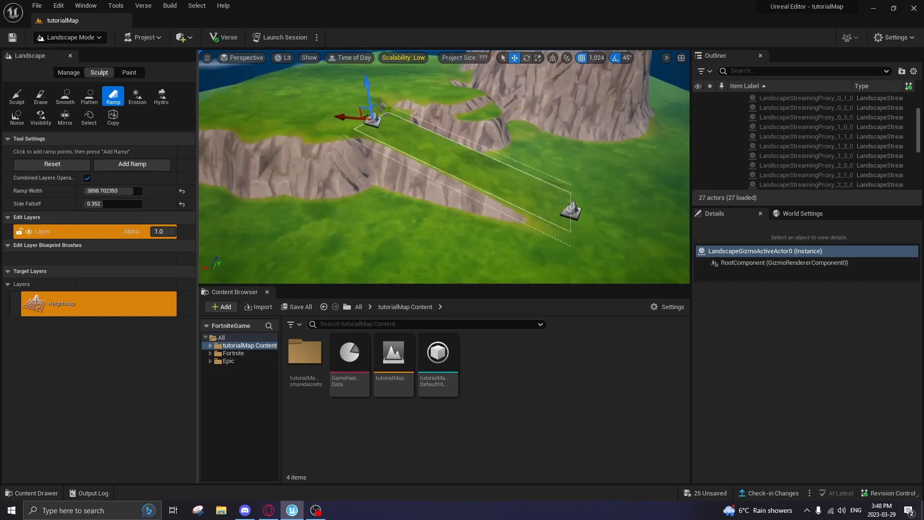
pyautogui.click(65, 96)
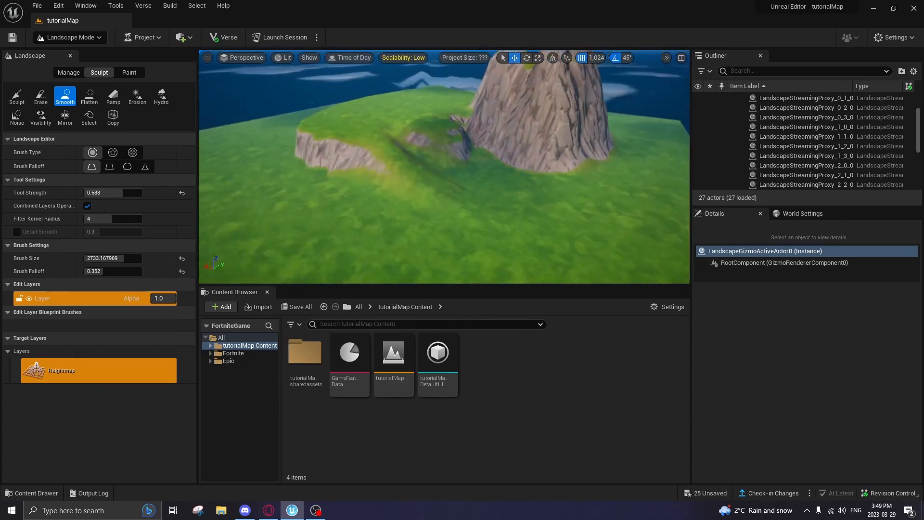
# Step: Try Erosion, Hydro Erosion and Smooth on the terrain, then undo a Visibility hole
pyautogui.click(136, 96)
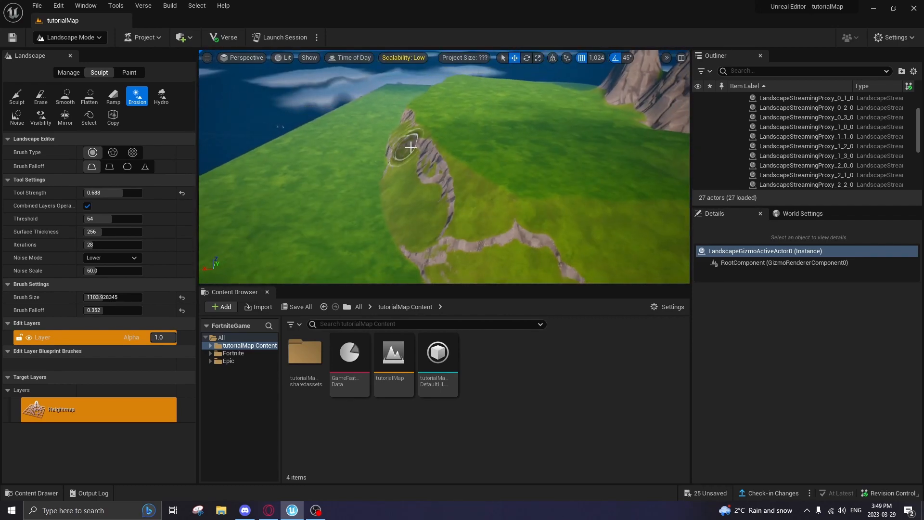
pyautogui.click(161, 97)
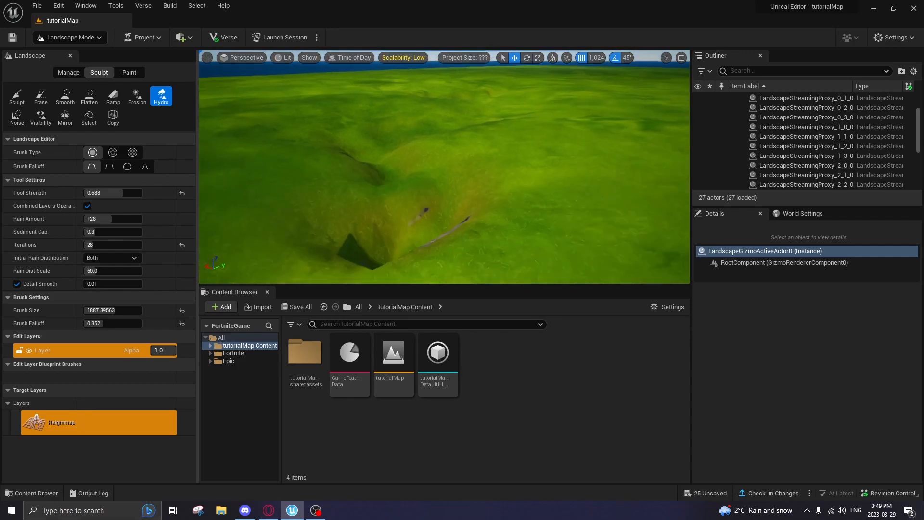
pyautogui.click(64, 96)
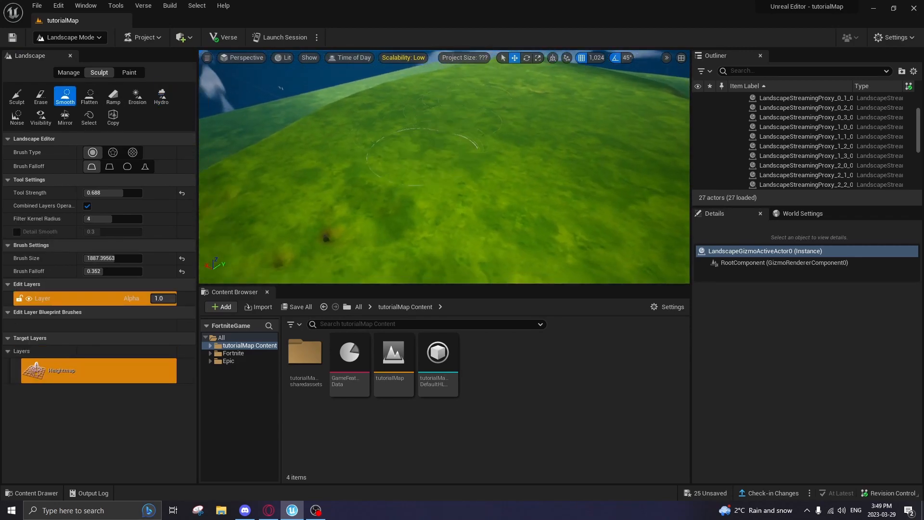
pyautogui.click(16, 116)
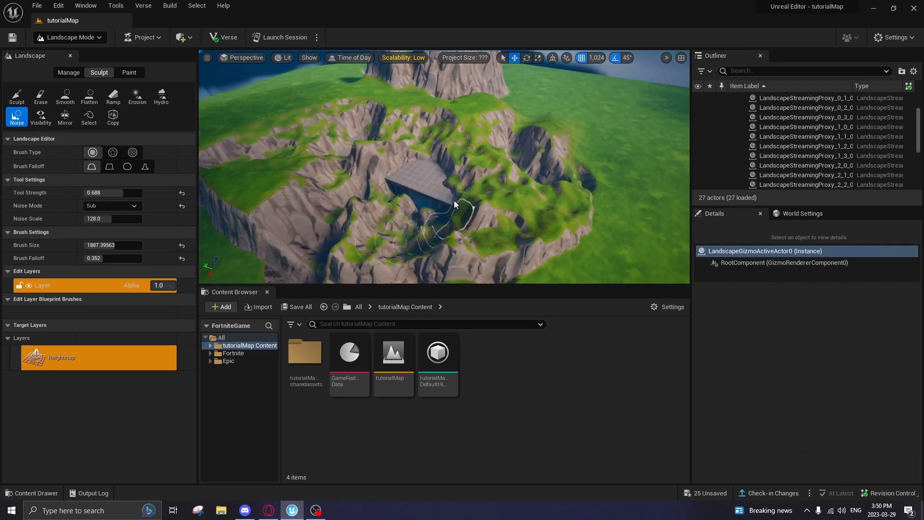
pyautogui.click(40, 116)
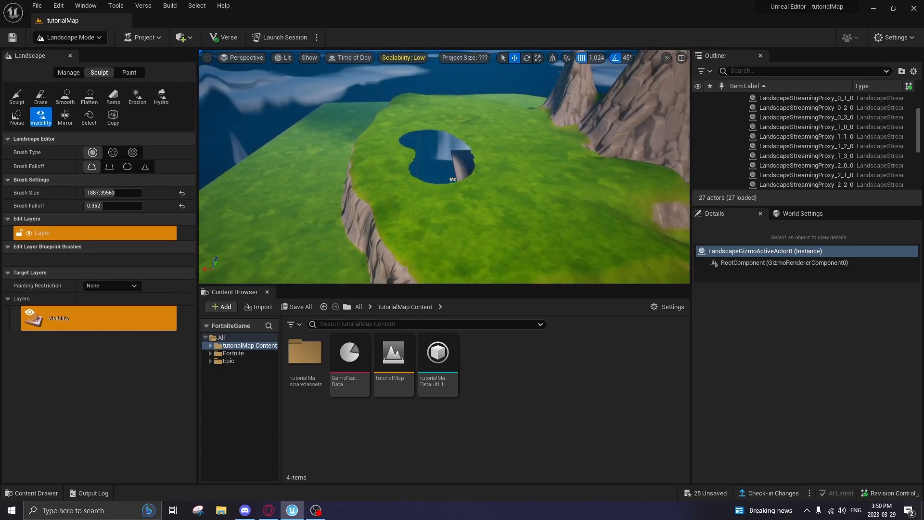
pyautogui.press('ctrl+z')
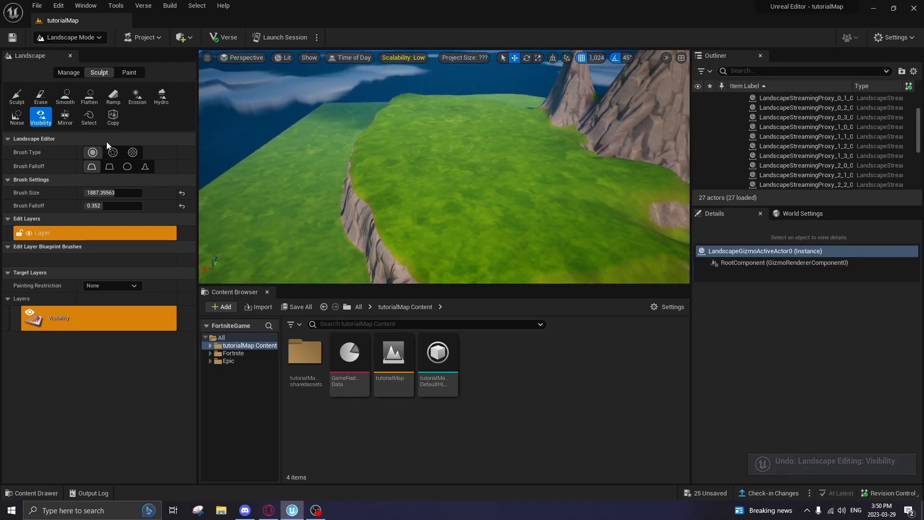
# Step: Try mirroring the mountains and copying a selected region, undoing both changes
pyautogui.click(64, 116)
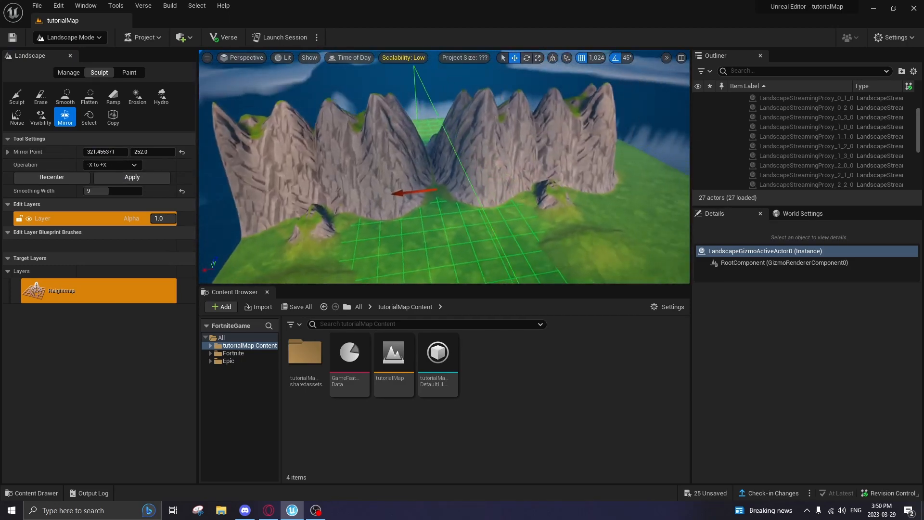
pyautogui.press('ctrl+z')
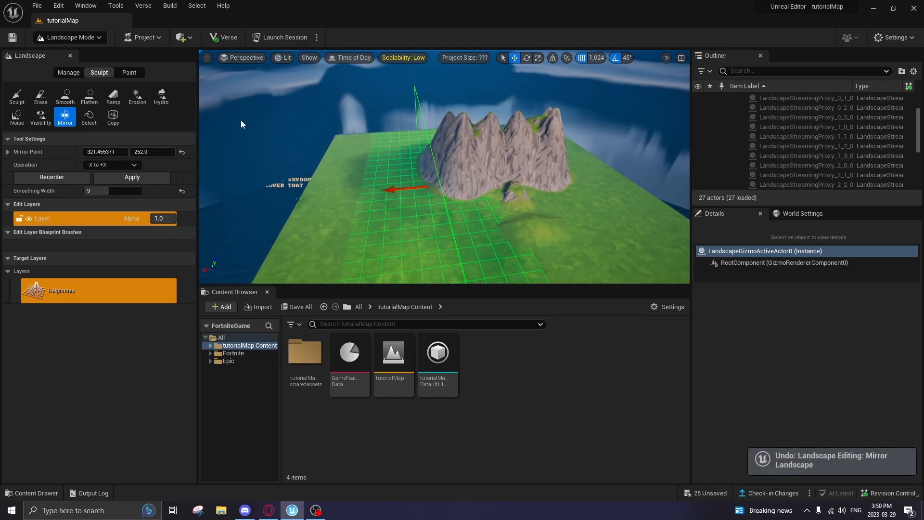
pyautogui.click(89, 116)
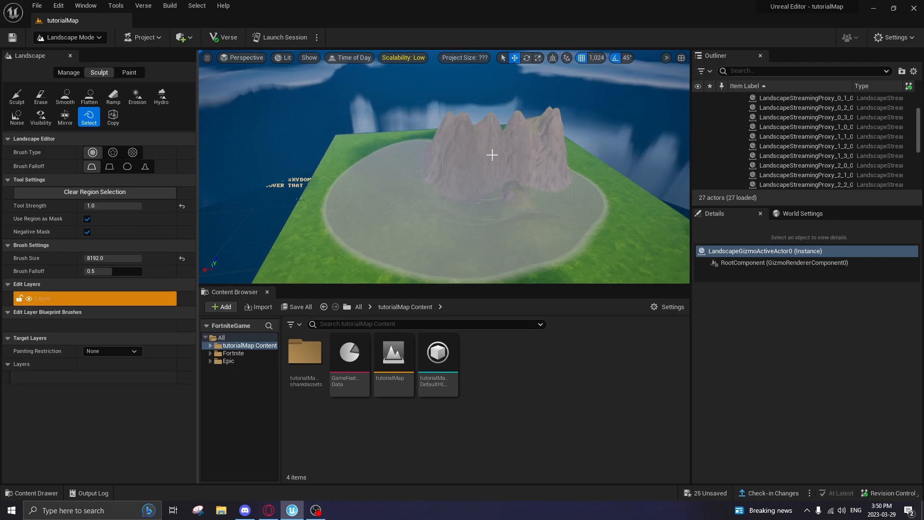
pyautogui.click(112, 116)
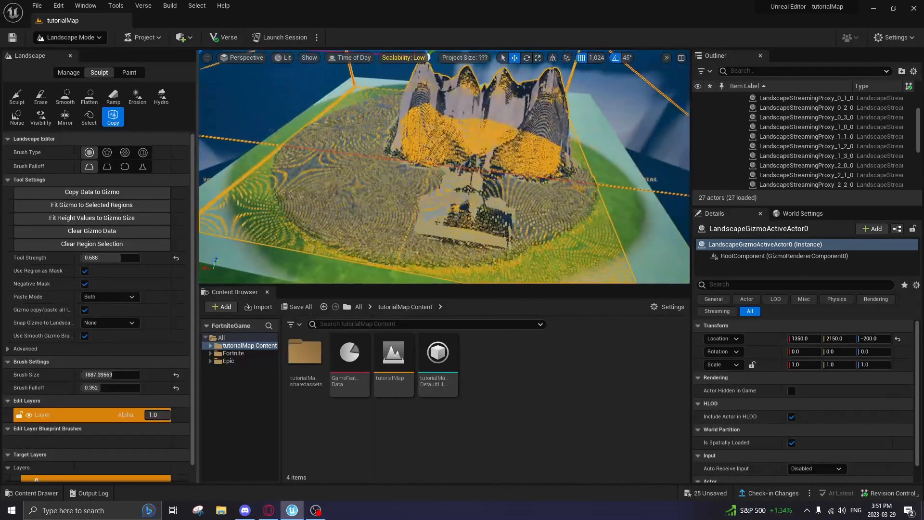
pyautogui.press('ctrl+z')
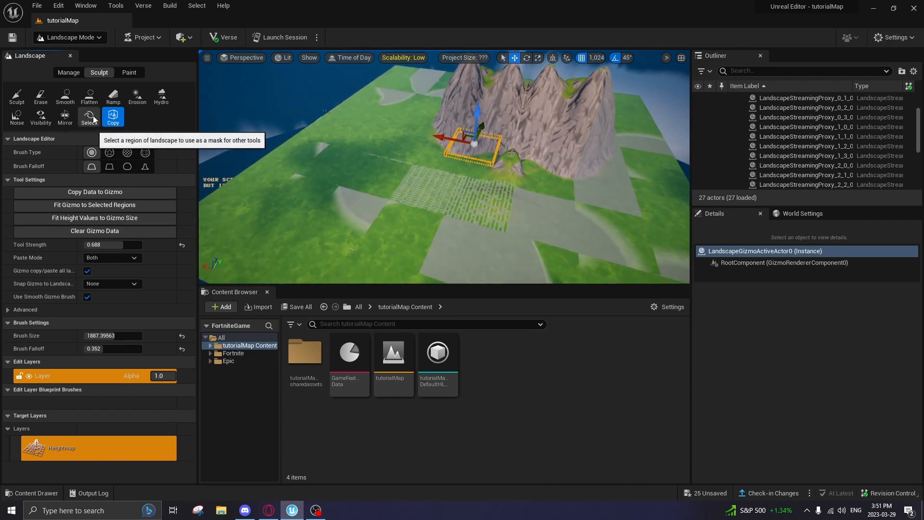
pyautogui.click(65, 98)
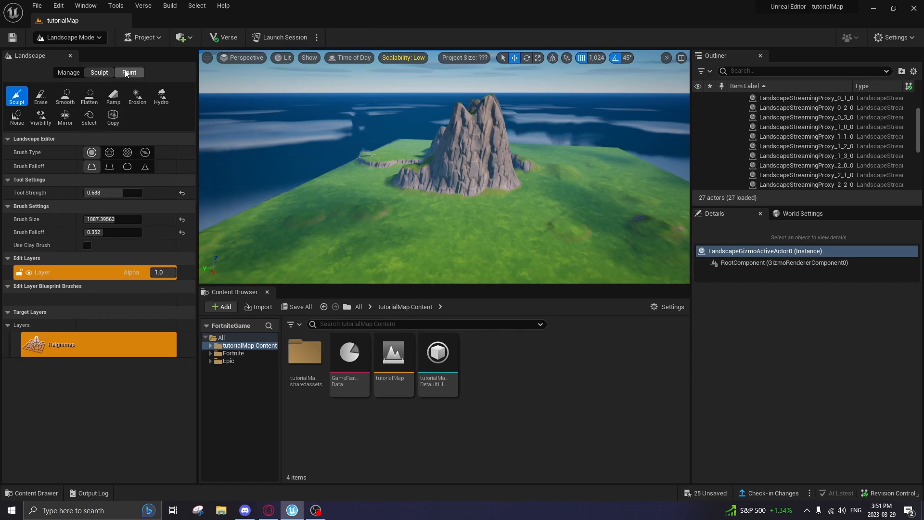
# Step: Paint a winding dirt path across the grassy hills with Layer1, undoing one stroke
pyautogui.click(129, 72)
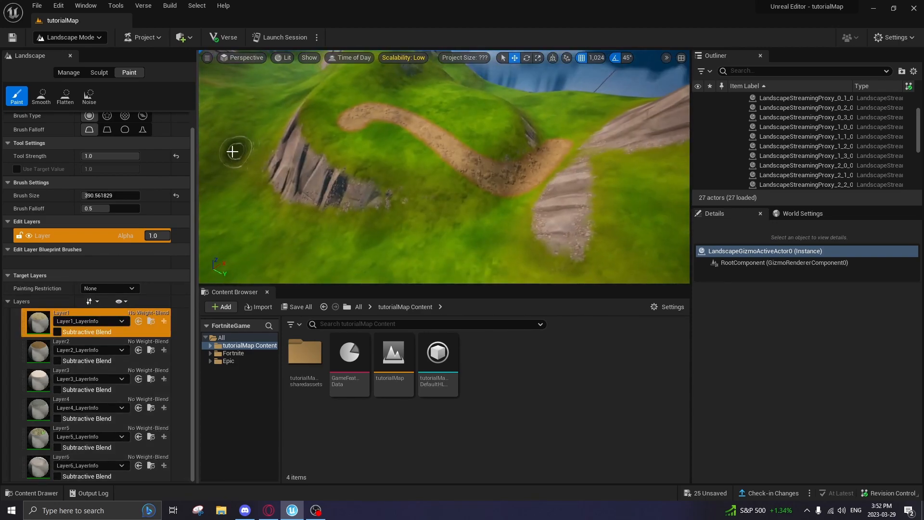
pyautogui.press('ctrl+z')
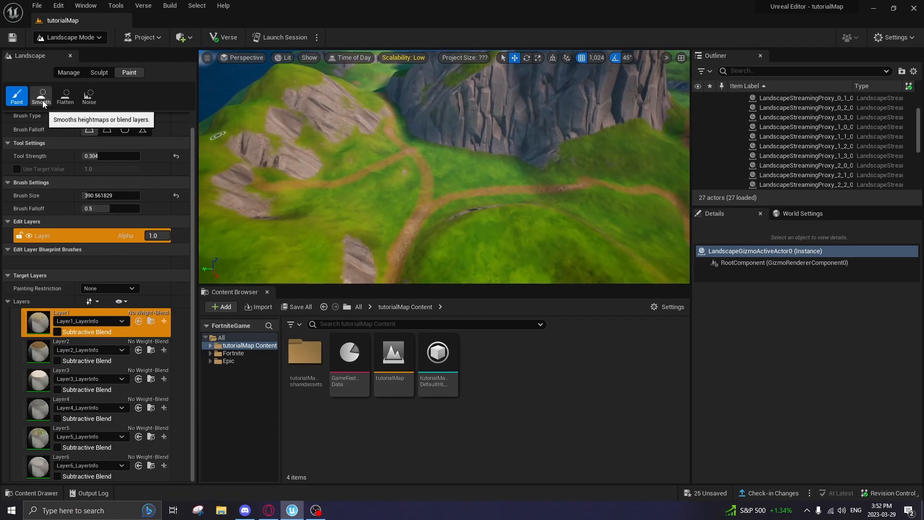
pyautogui.click(40, 96)
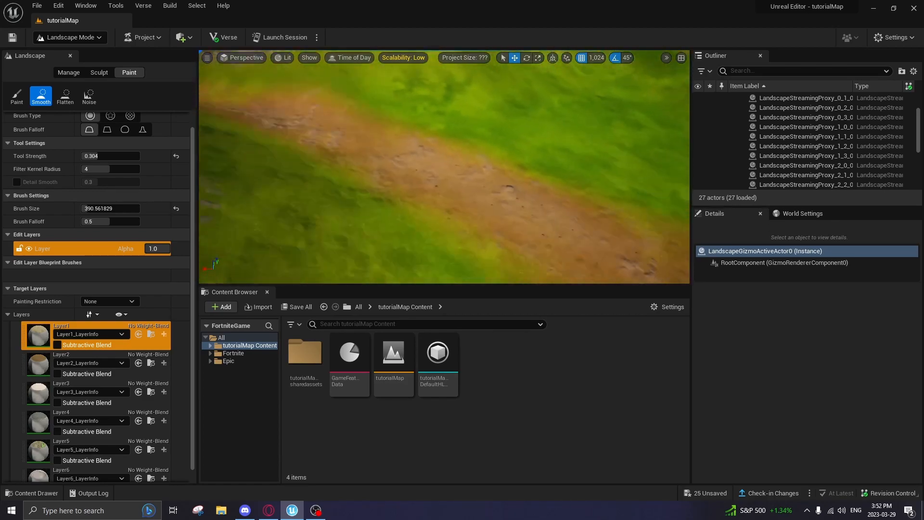
# Step: Flatten the dirt layer near the cliff and try Noise paint with a smaller brush
pyautogui.click(65, 95)
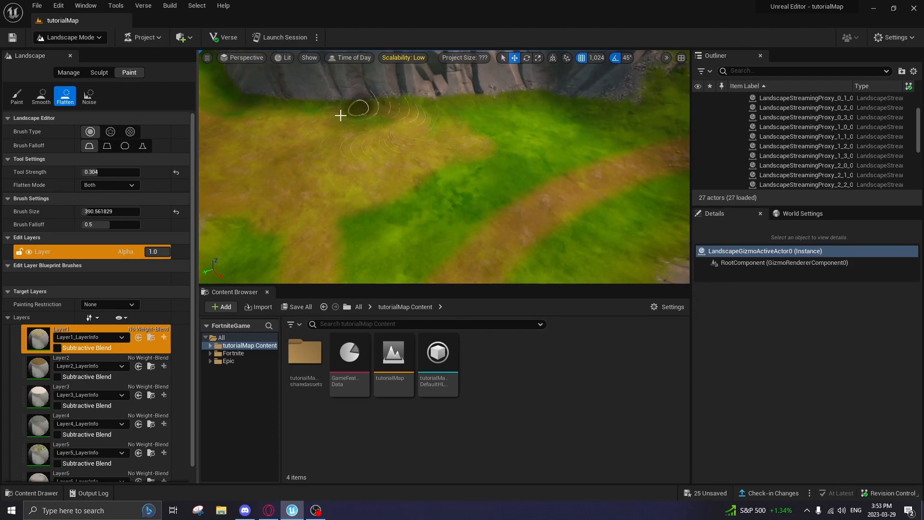
pyautogui.click(89, 96)
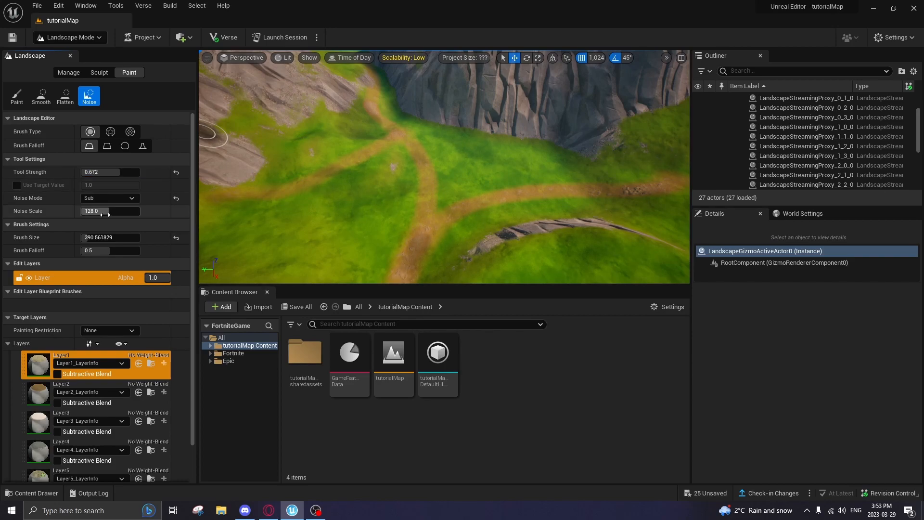
pyautogui.click(16, 96)
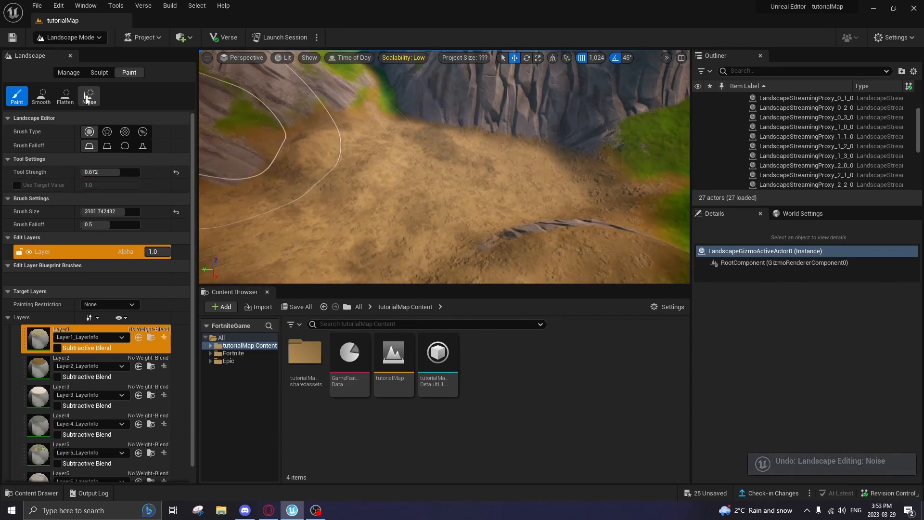
pyautogui.click(88, 96)
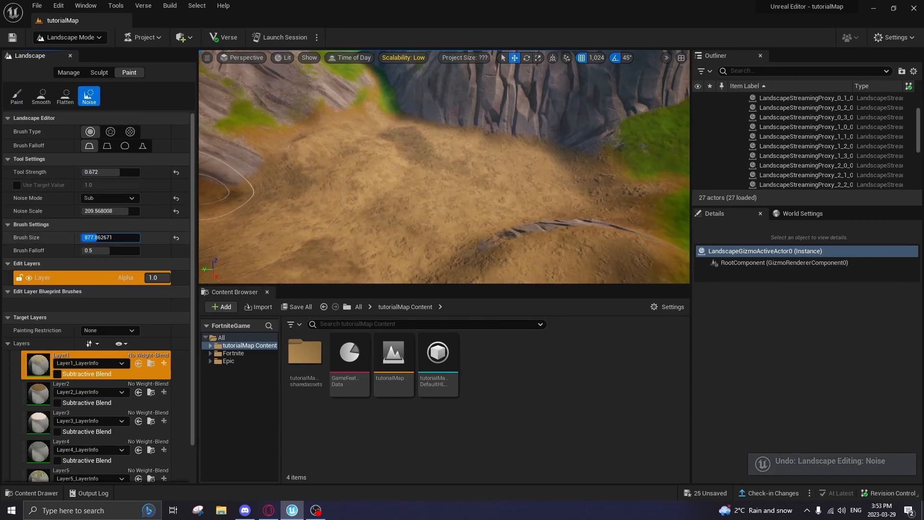
pyautogui.click(383, 200)
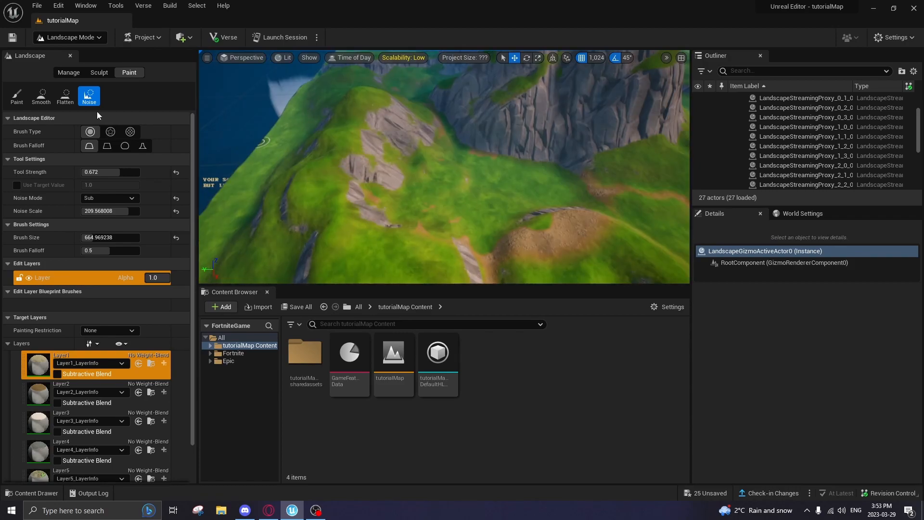
# Step: Paint brown and pale sandy patches with Layer2, Layer3 and Layer4
pyautogui.click(17, 96)
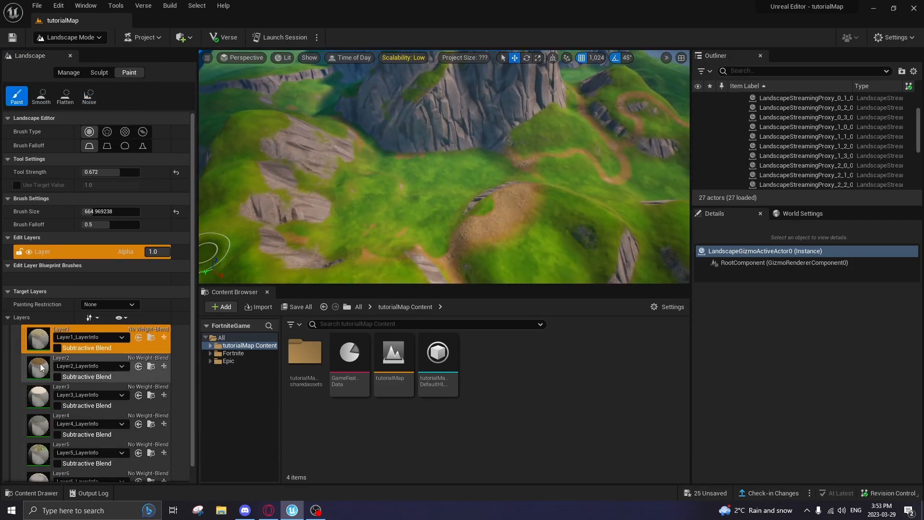
pyautogui.click(61, 367)
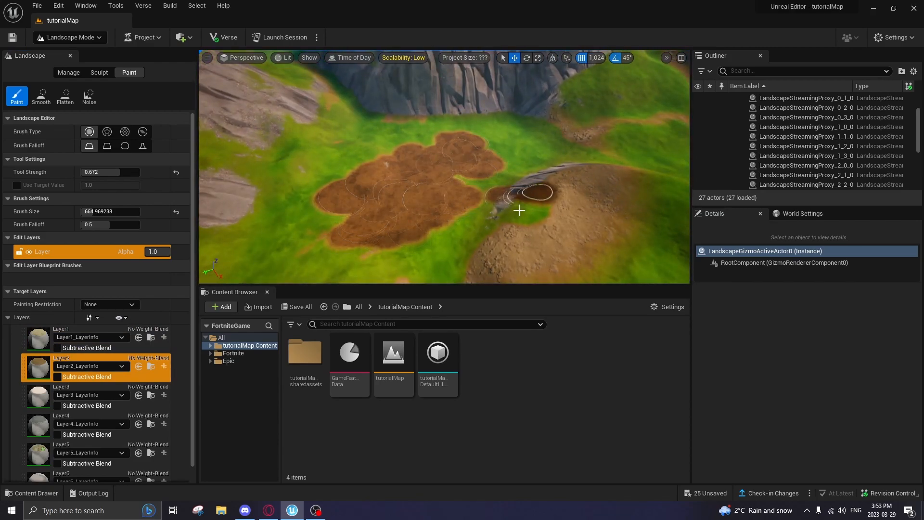
pyautogui.click(60, 387)
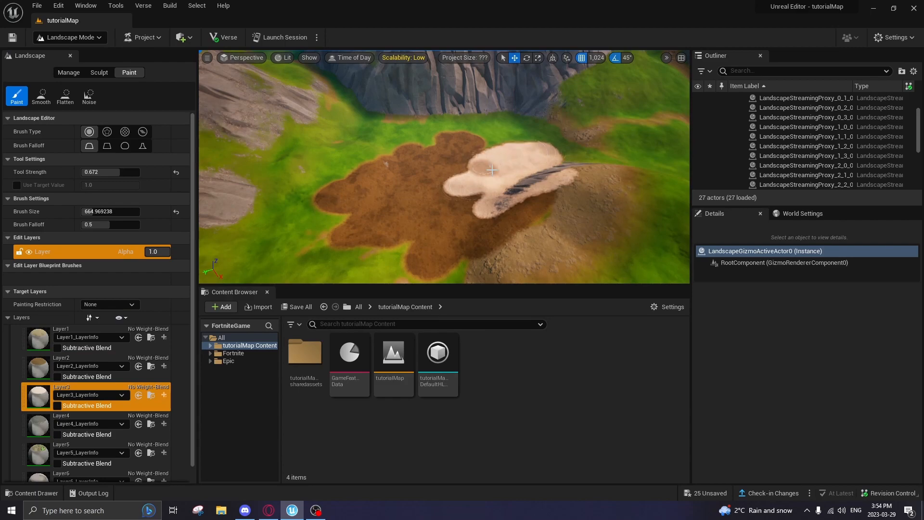
pyautogui.click(76, 423)
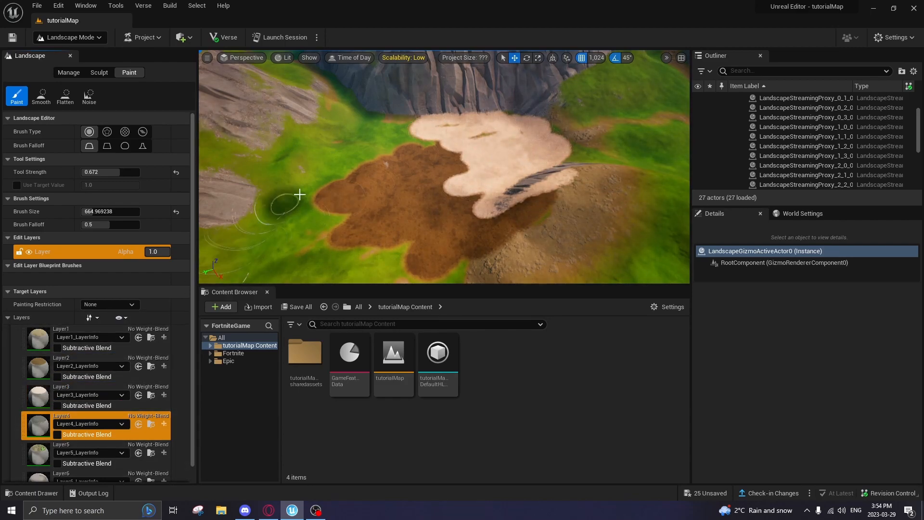